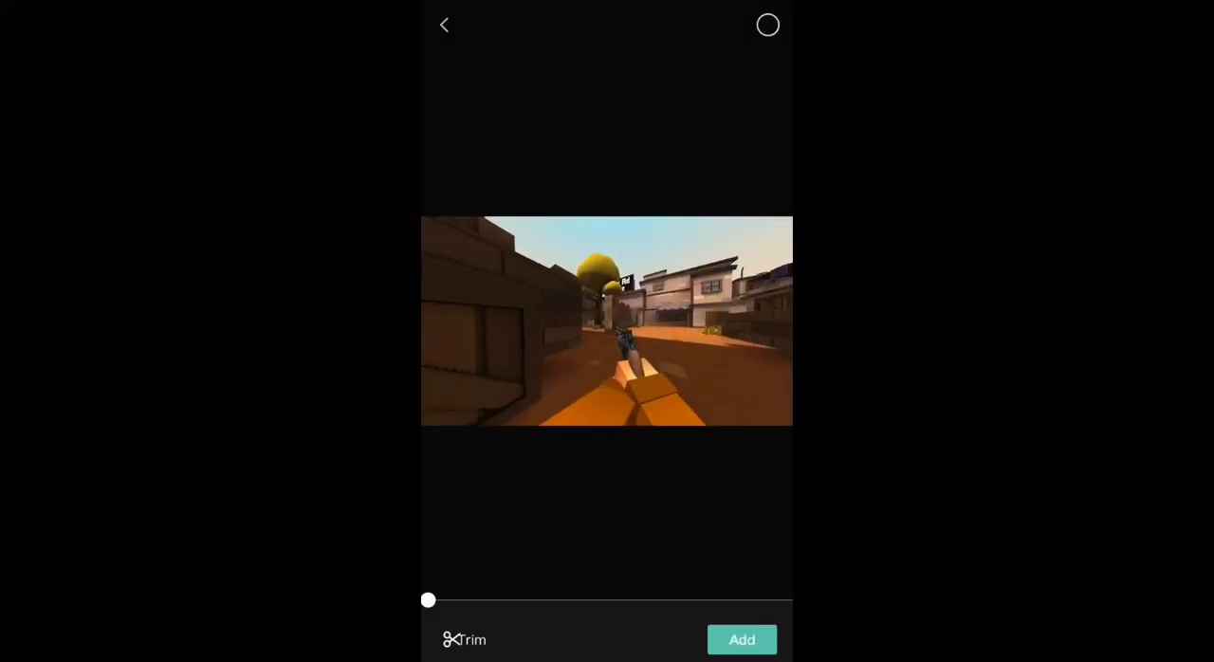
Trim the gameplay recording and import it into a new 720p project
click(465, 639)
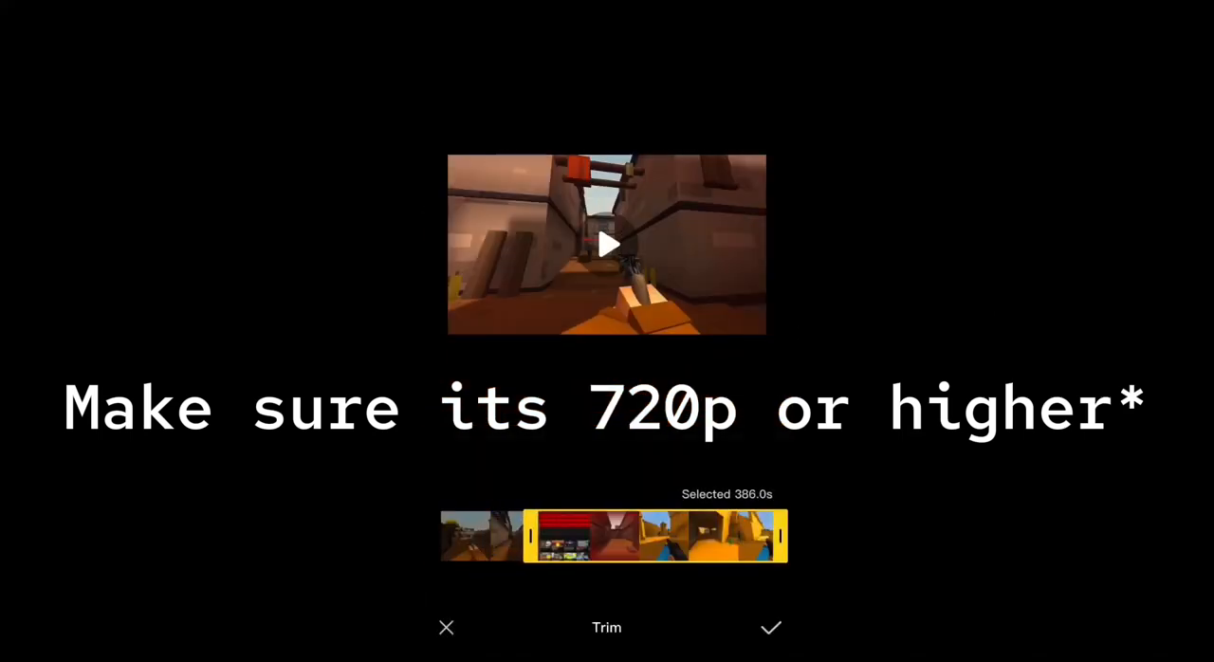
click(770, 627)
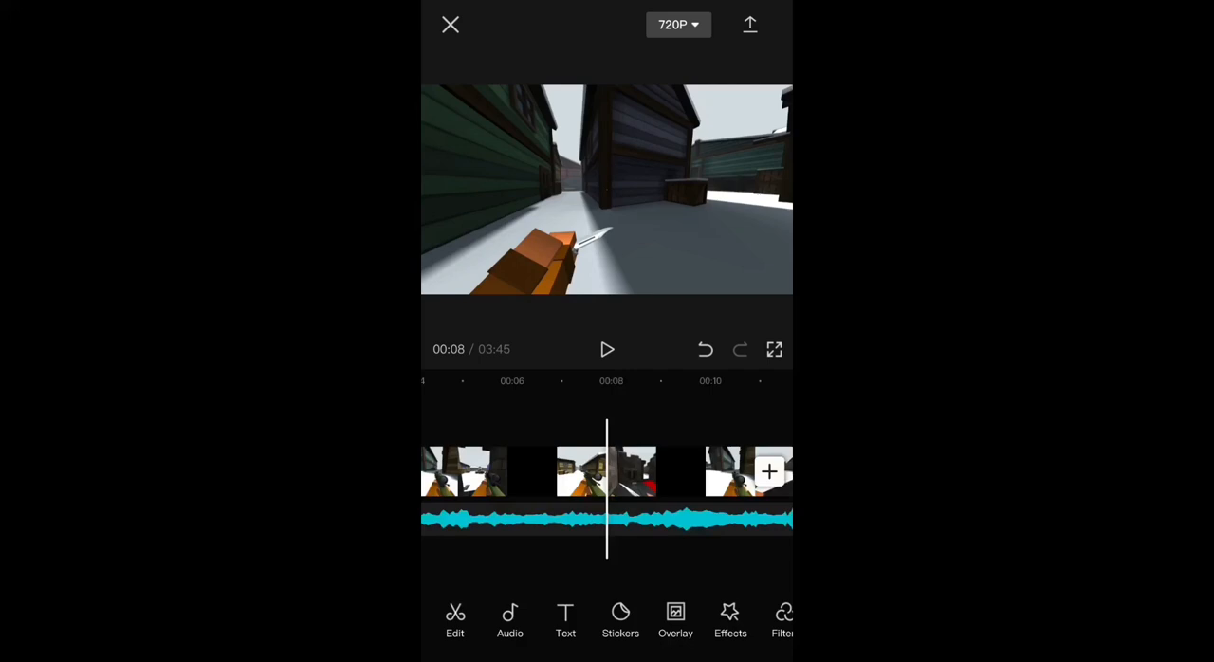
Set the gameplay clip to 0.6x speed (6:15 long), preview it, and add extracted audio
click(721, 471)
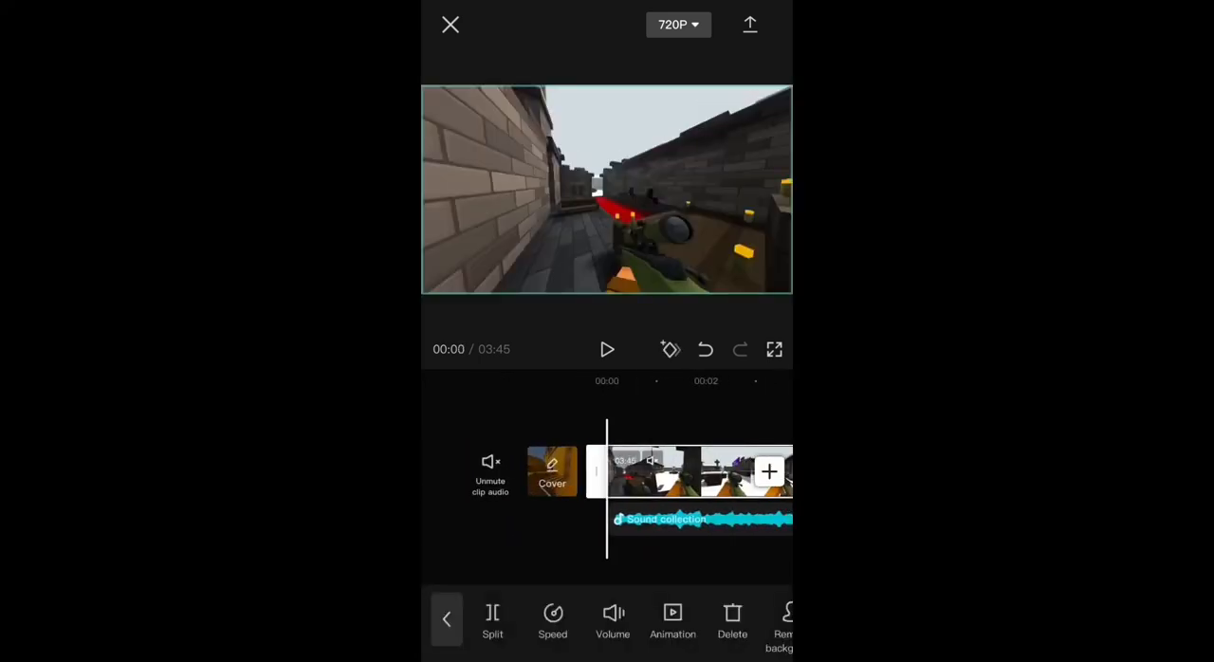
click(552, 621)
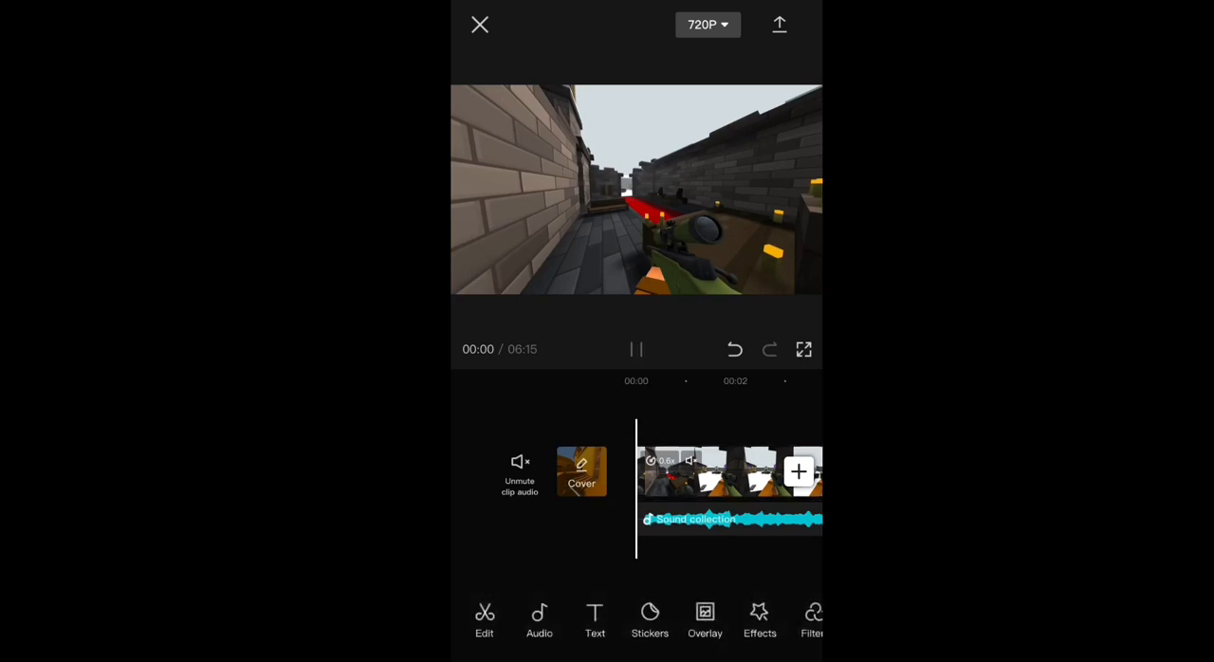
click(635, 349)
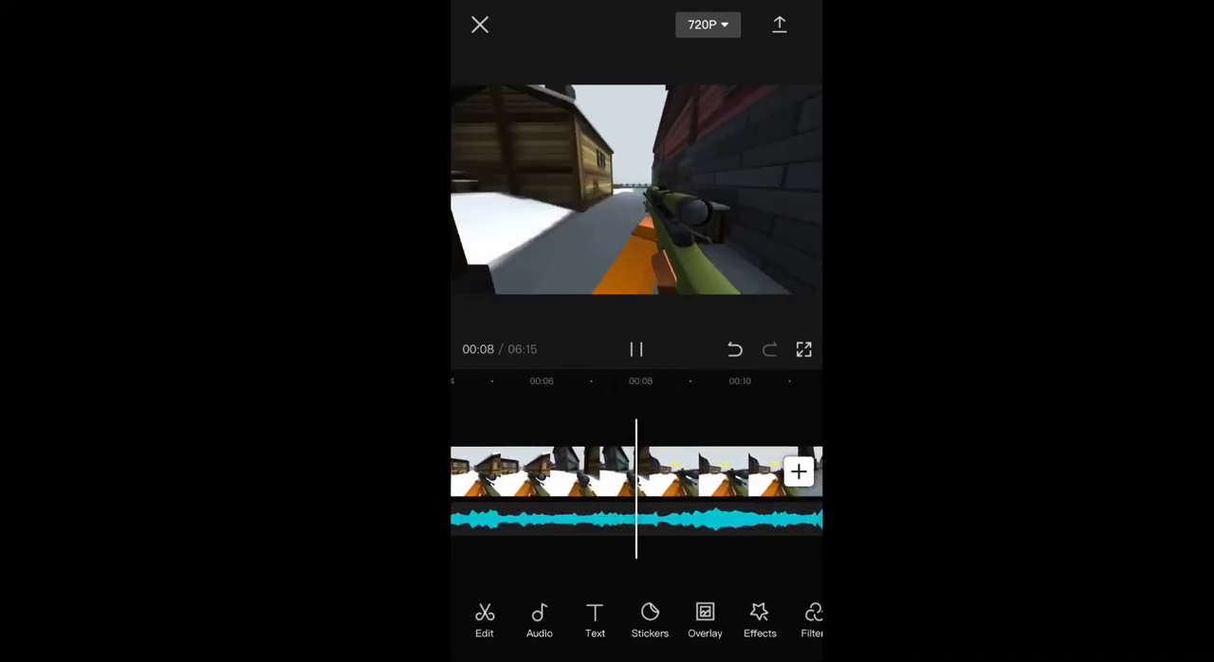
click(635, 349)
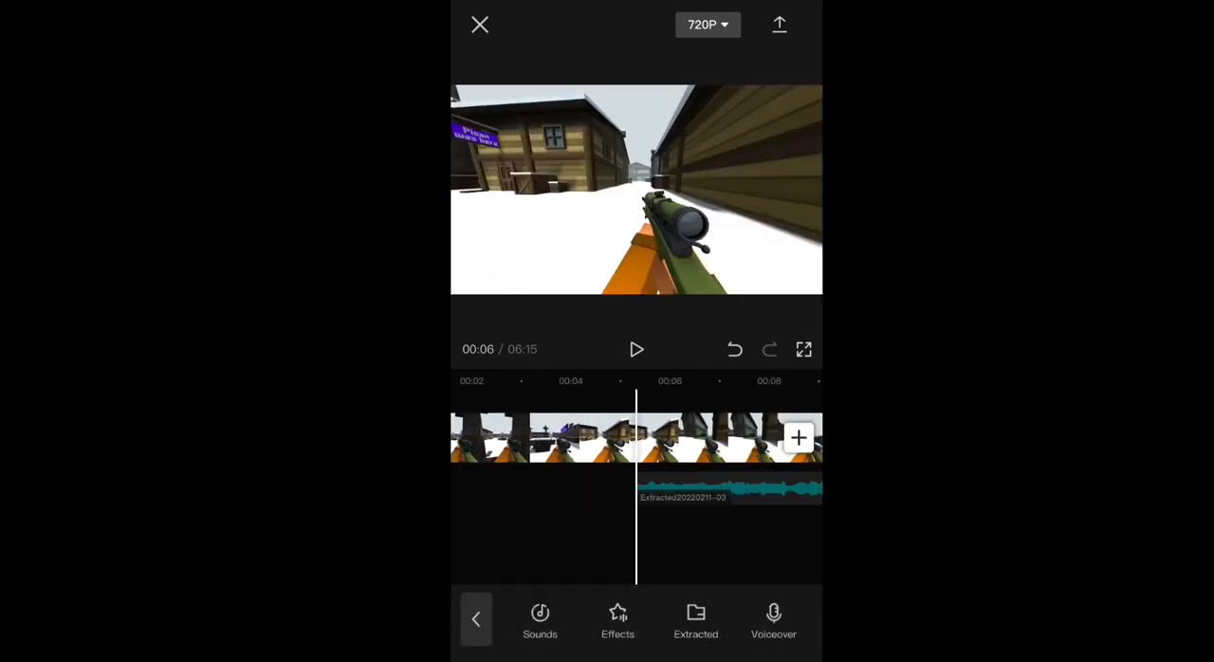
Split the gameplay at the ramp points and set each piece to 0.5x normal speed
click(636, 349)
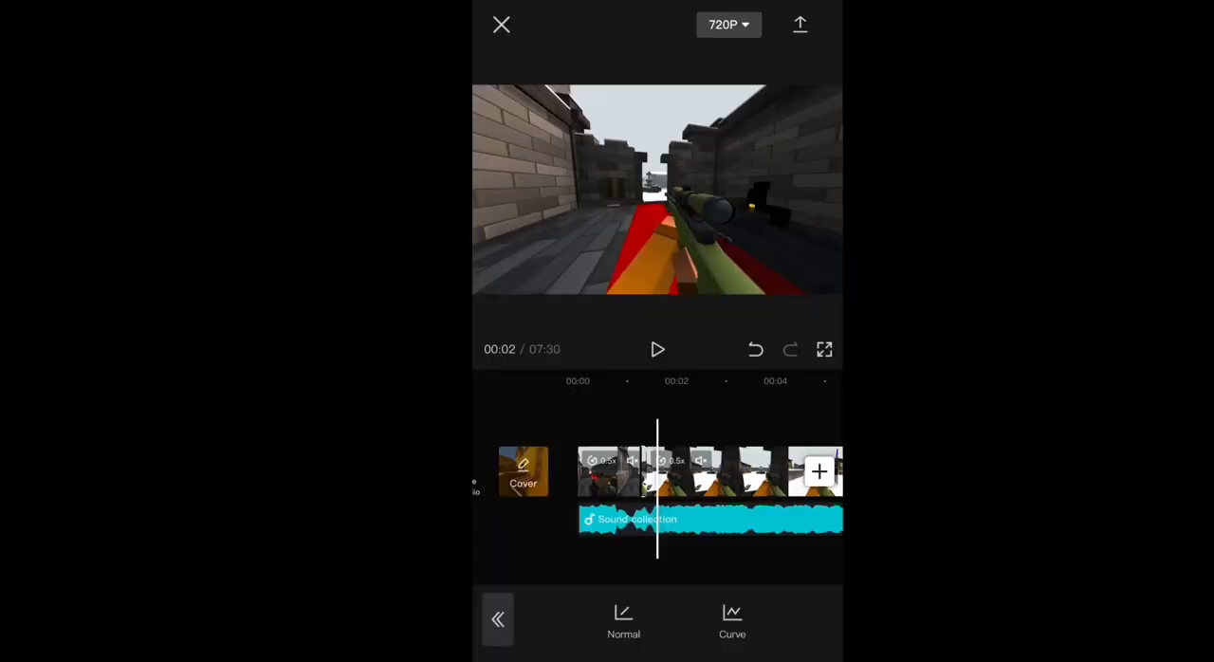
click(657, 349)
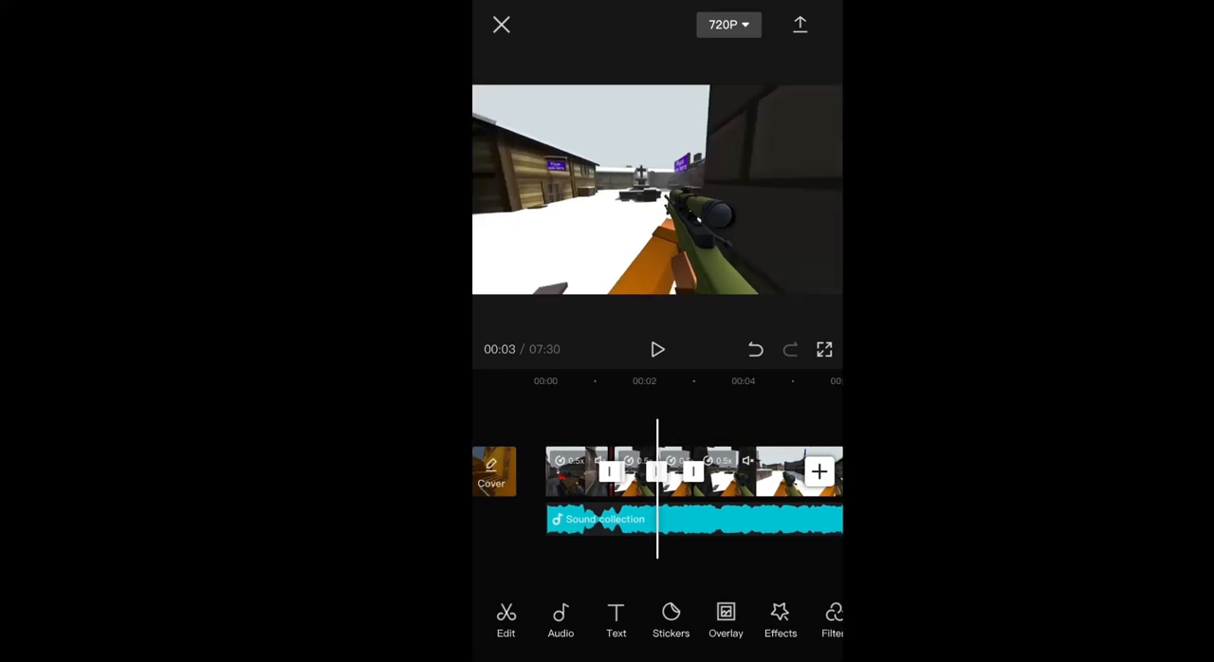
Speed up the middle gameplay piece to 4.8x, bringing the project to 7:21
click(673, 472)
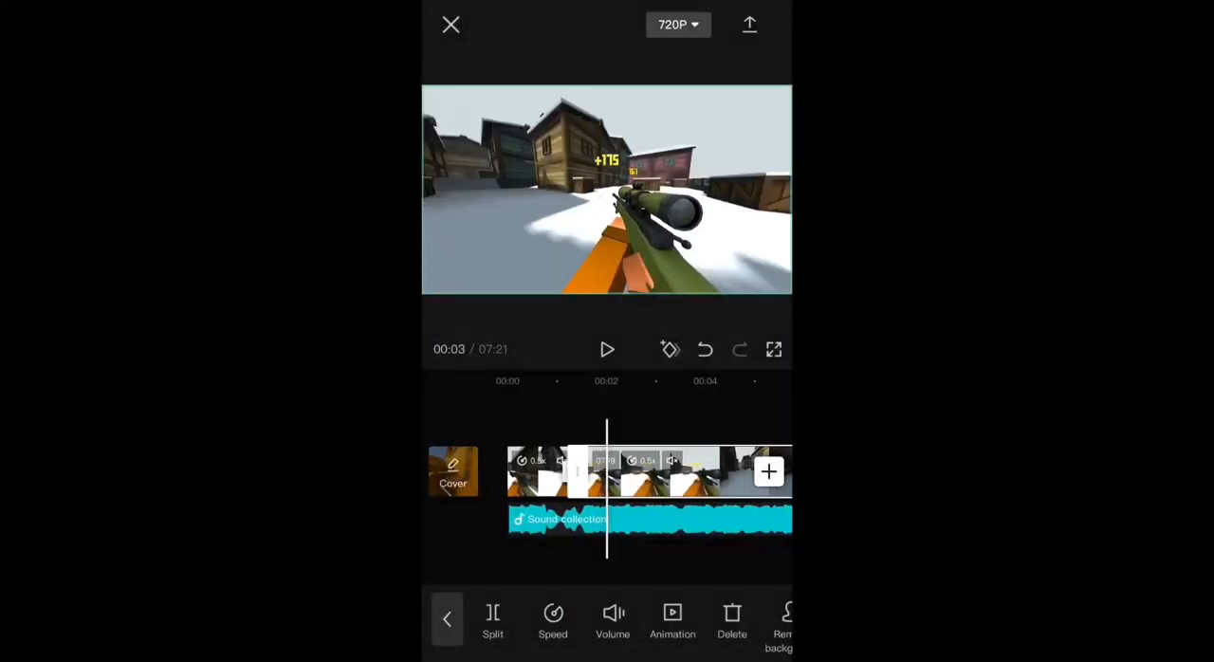
click(553, 621)
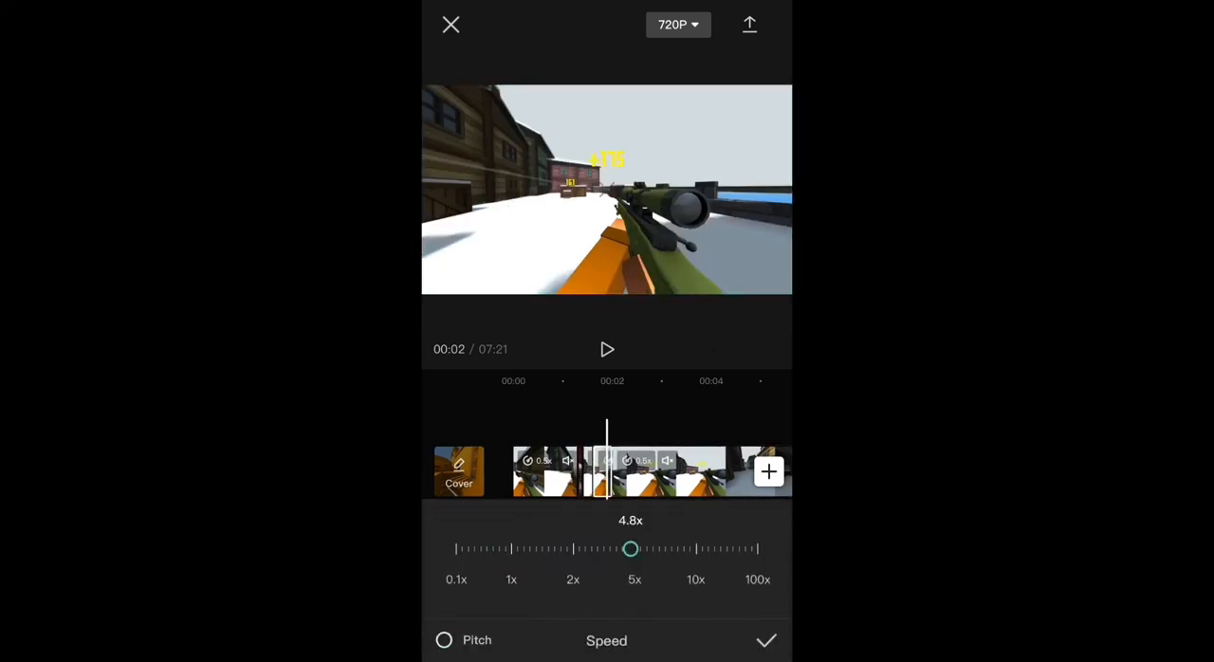
click(765, 640)
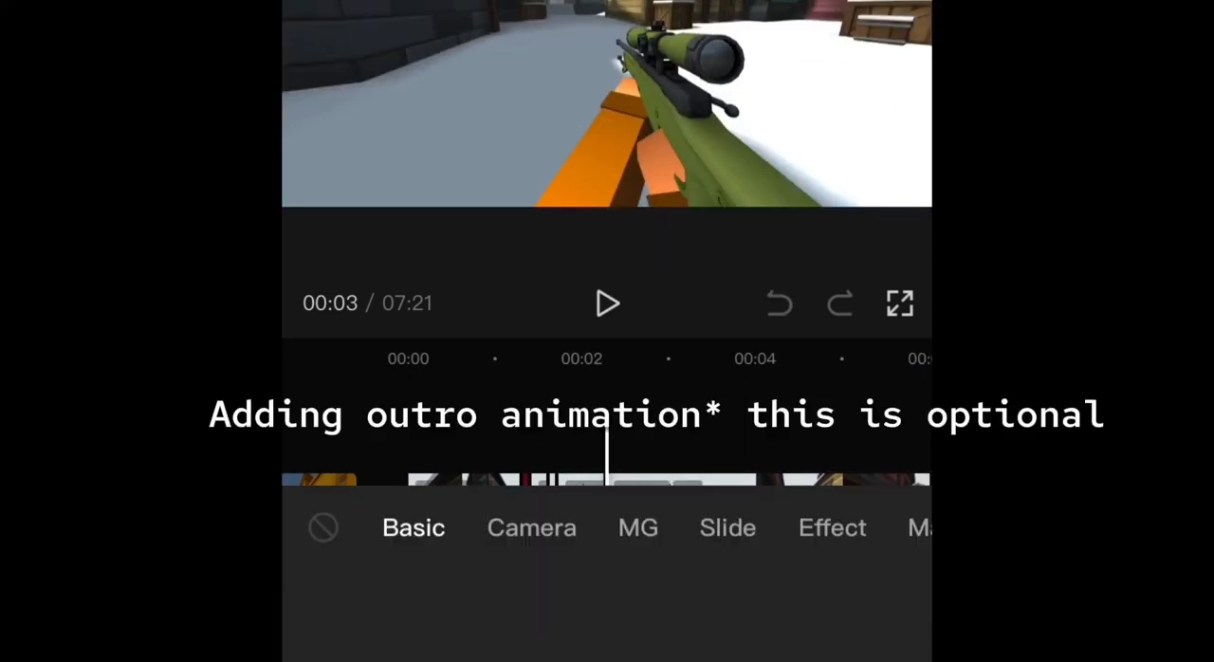
Add a Camera-tab transition between the pieces, then select the extracted audio track
click(531, 527)
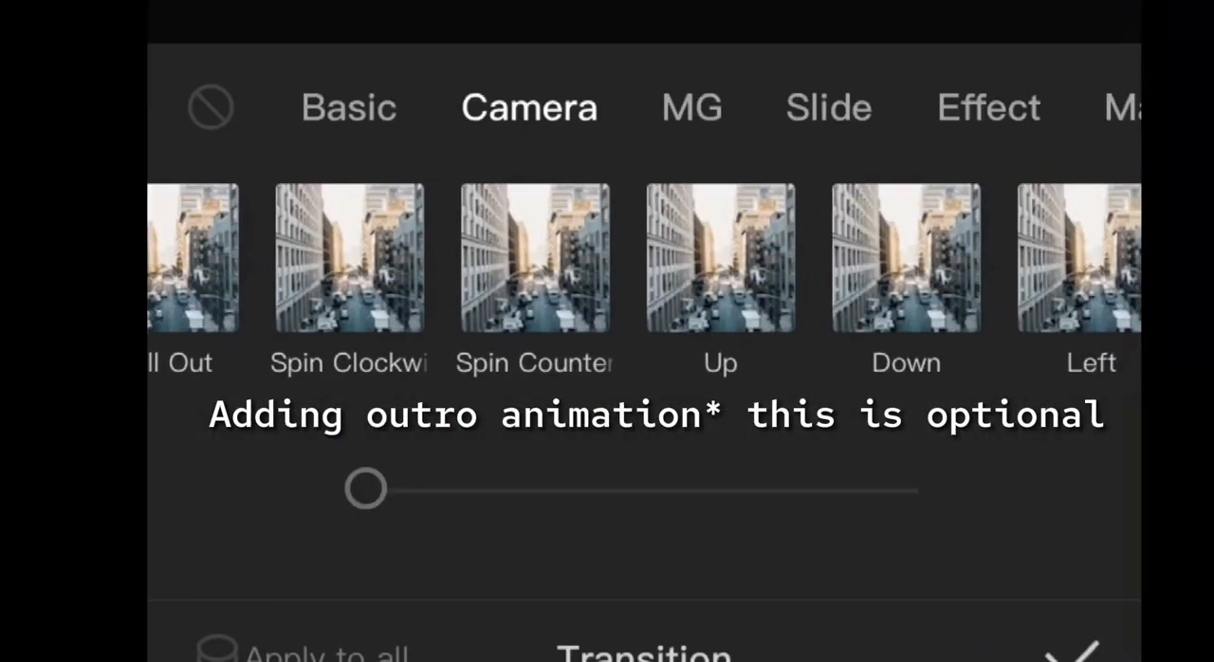
click(719, 256)
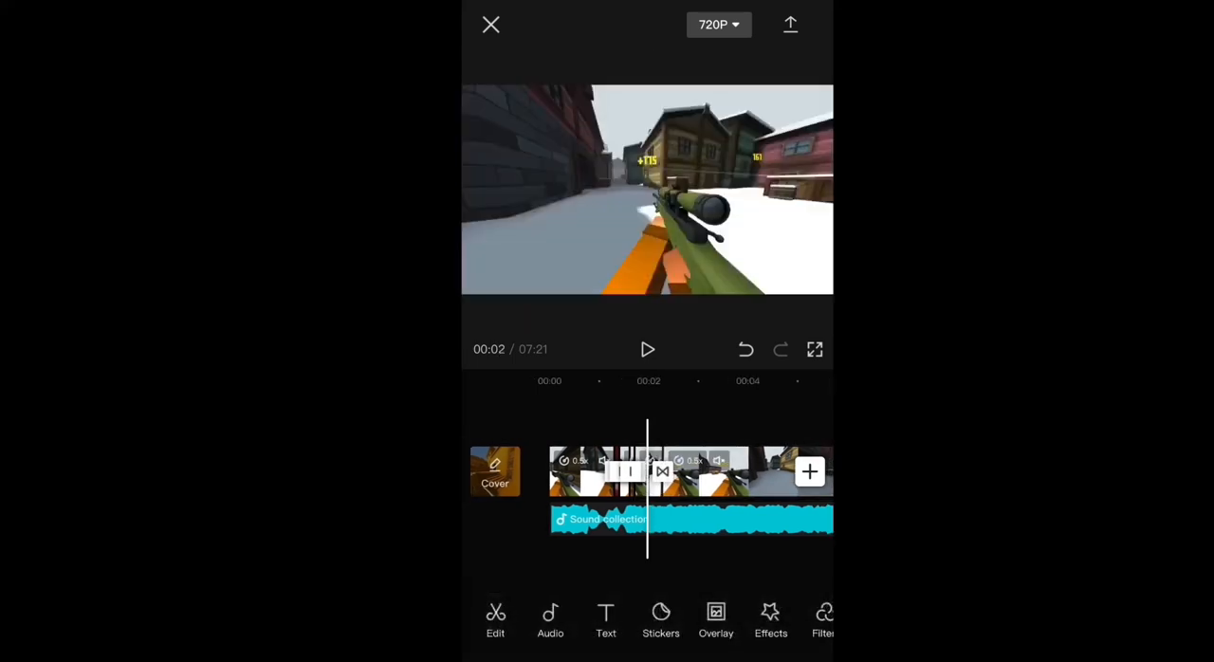
click(663, 518)
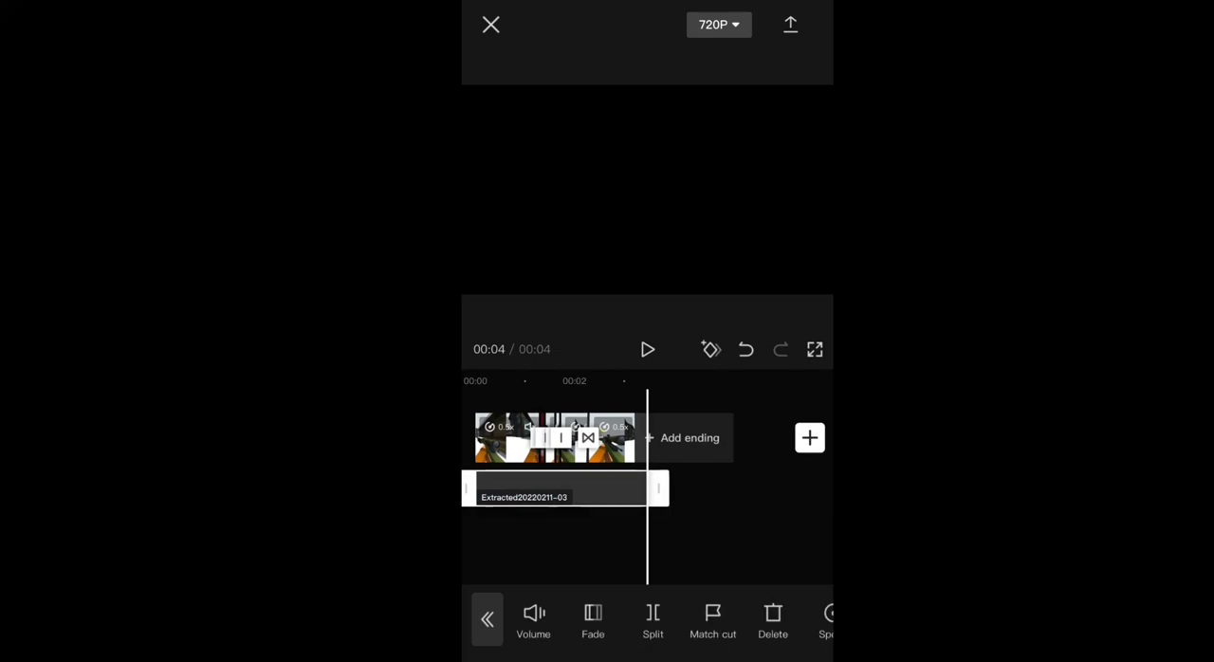
Preview the four-second edit, raise export resolution from 720P to 1080P, and export it
click(648, 349)
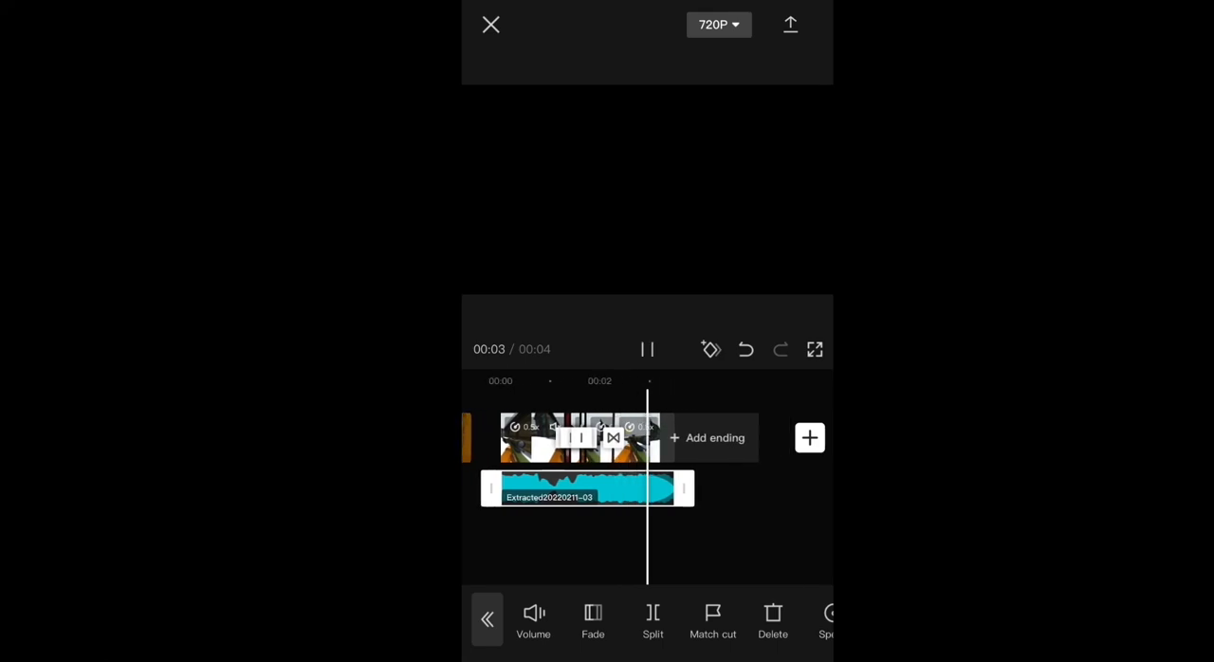
click(718, 24)
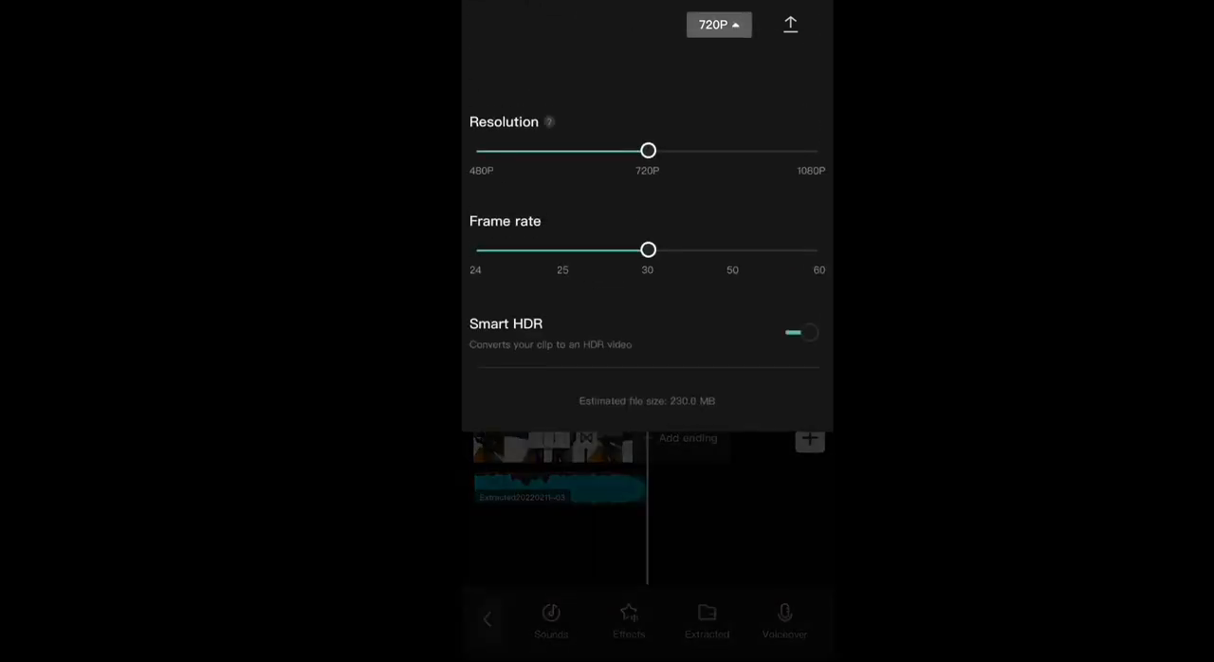
drag(648, 149, 817, 150)
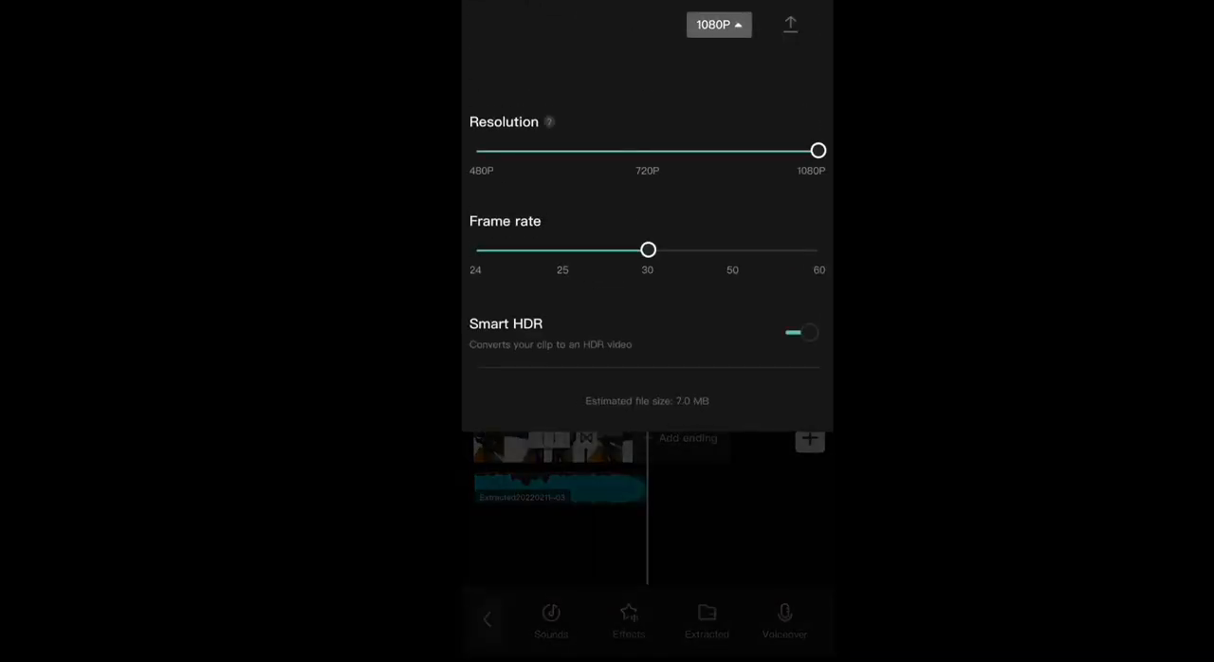
click(790, 24)
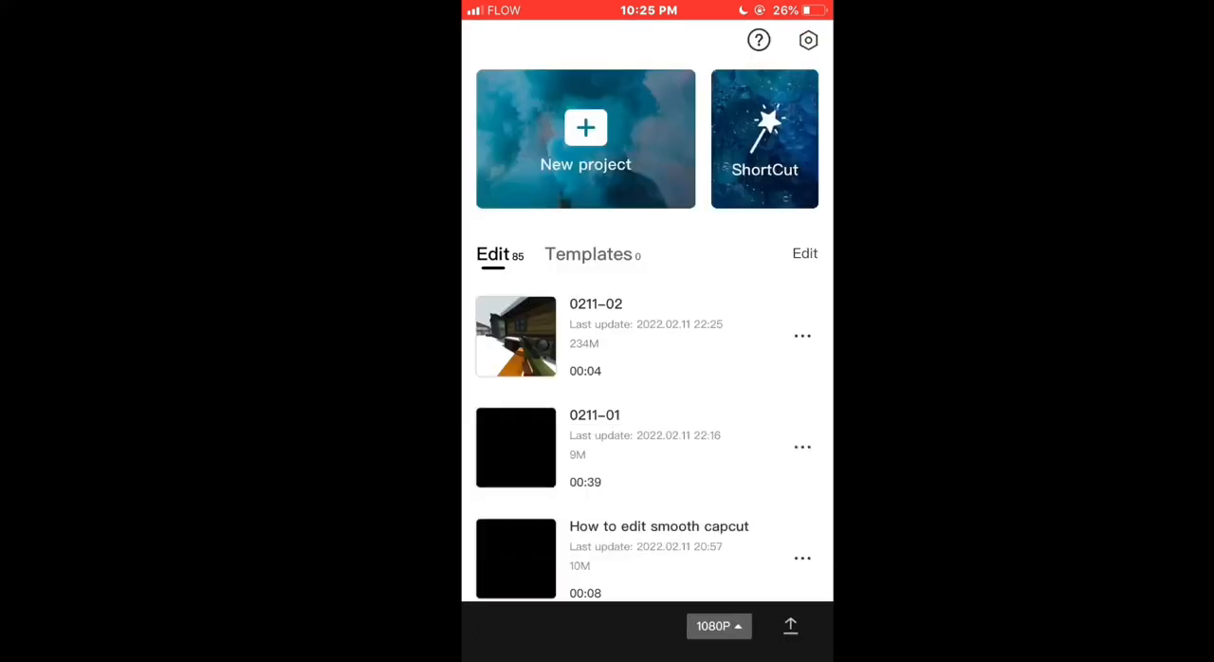
Create a new project with the exported 00:04 clip and mute its audio
click(585, 138)
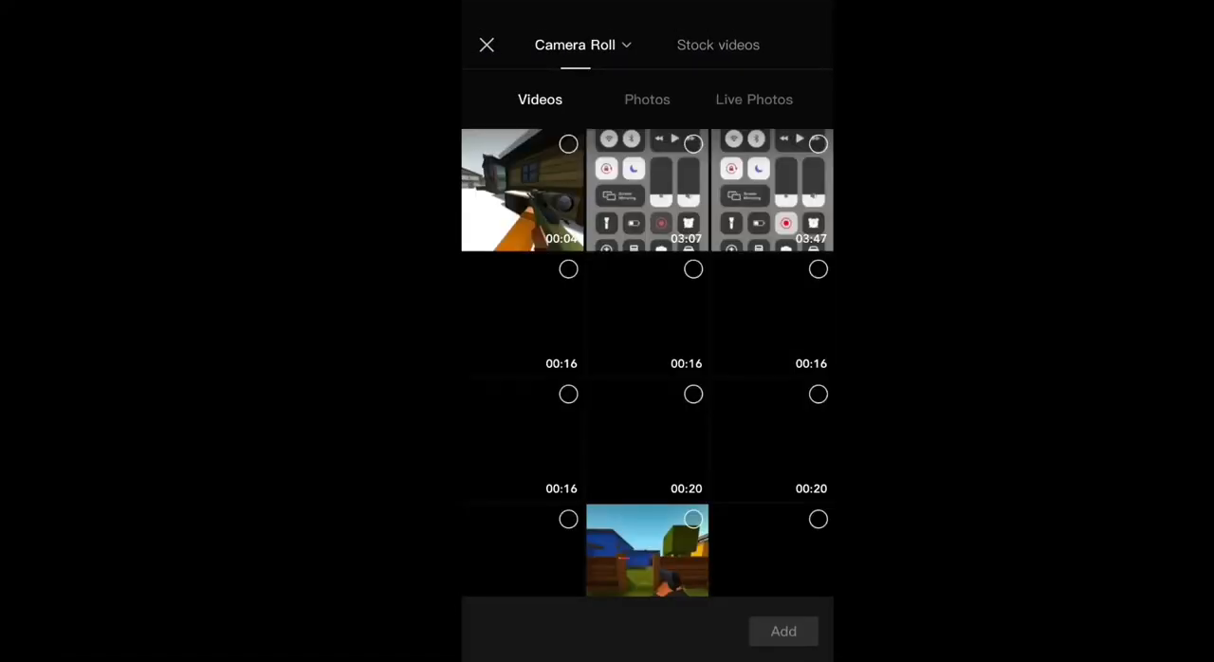
click(520, 189)
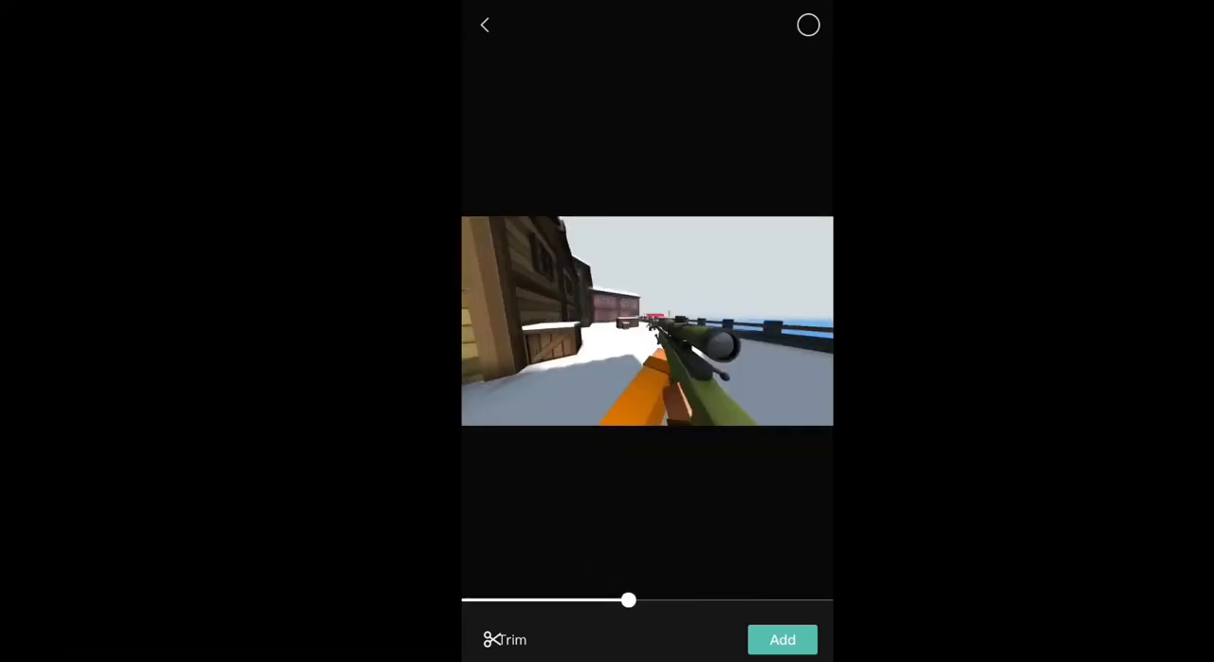
click(484, 25)
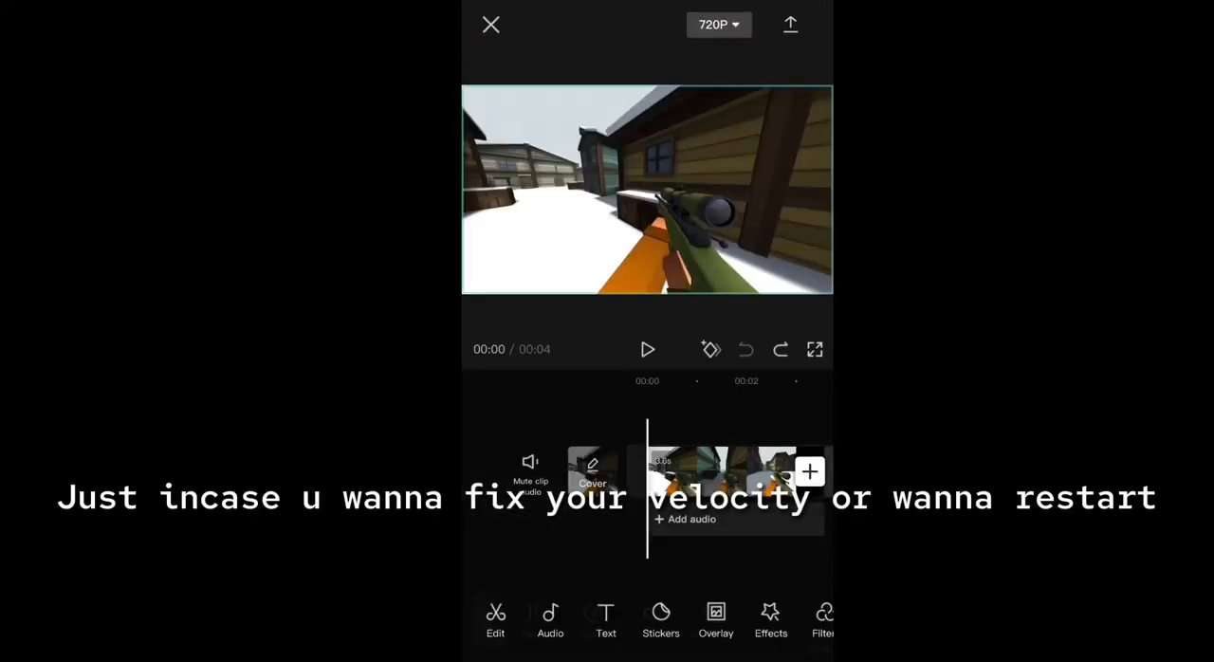
click(720, 478)
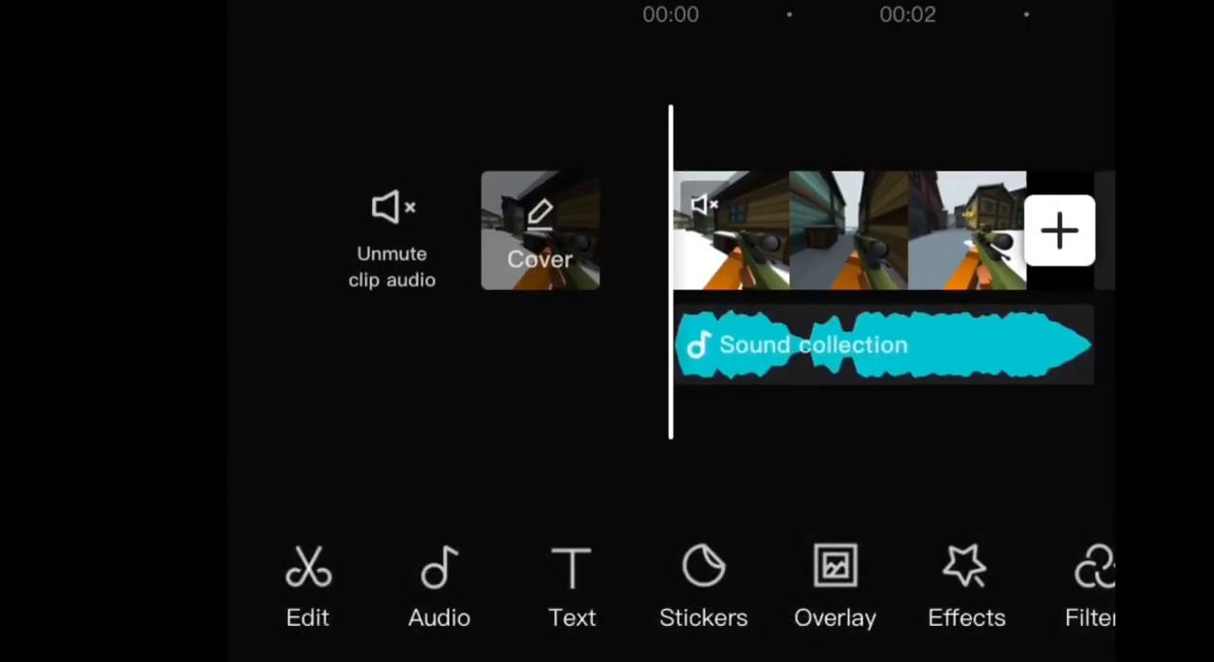
Apply the Retro Princeton filter to the clip and open the 1080p export resolution settings
click(965, 585)
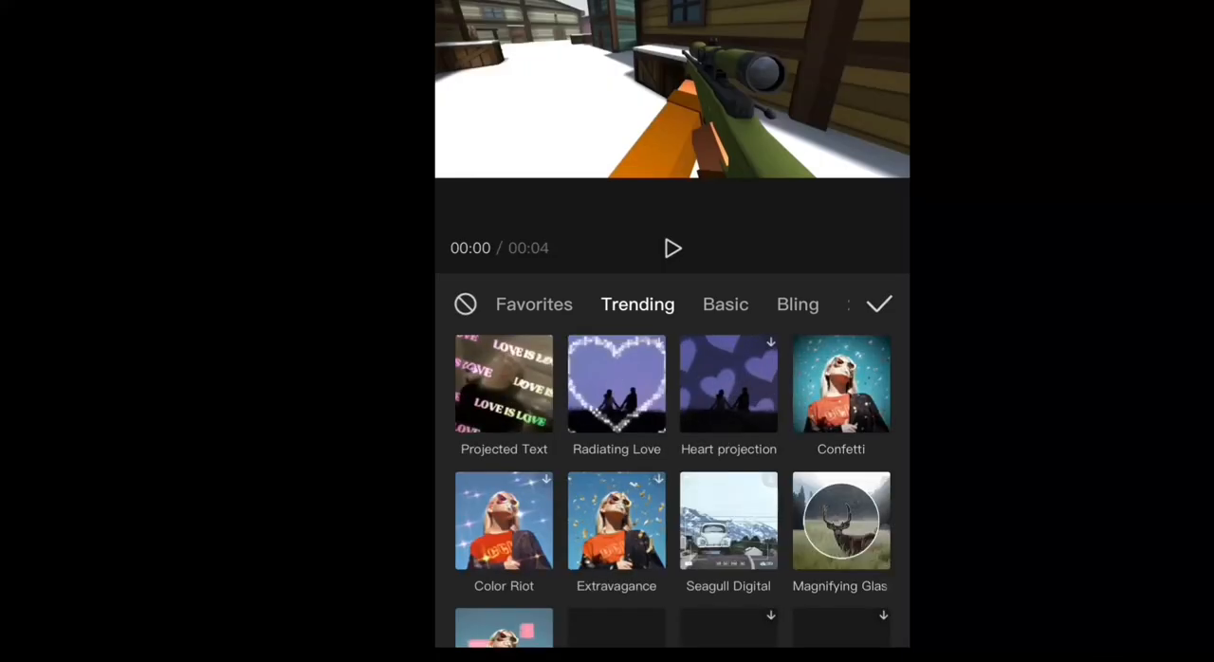
click(532, 303)
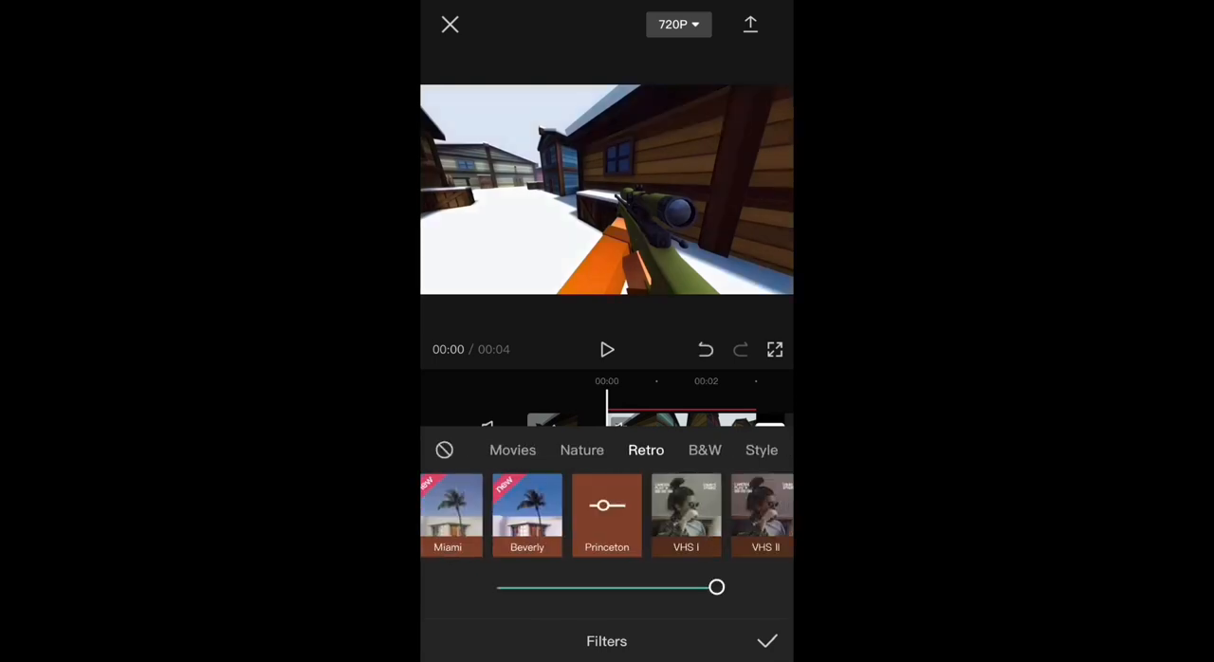
click(766, 640)
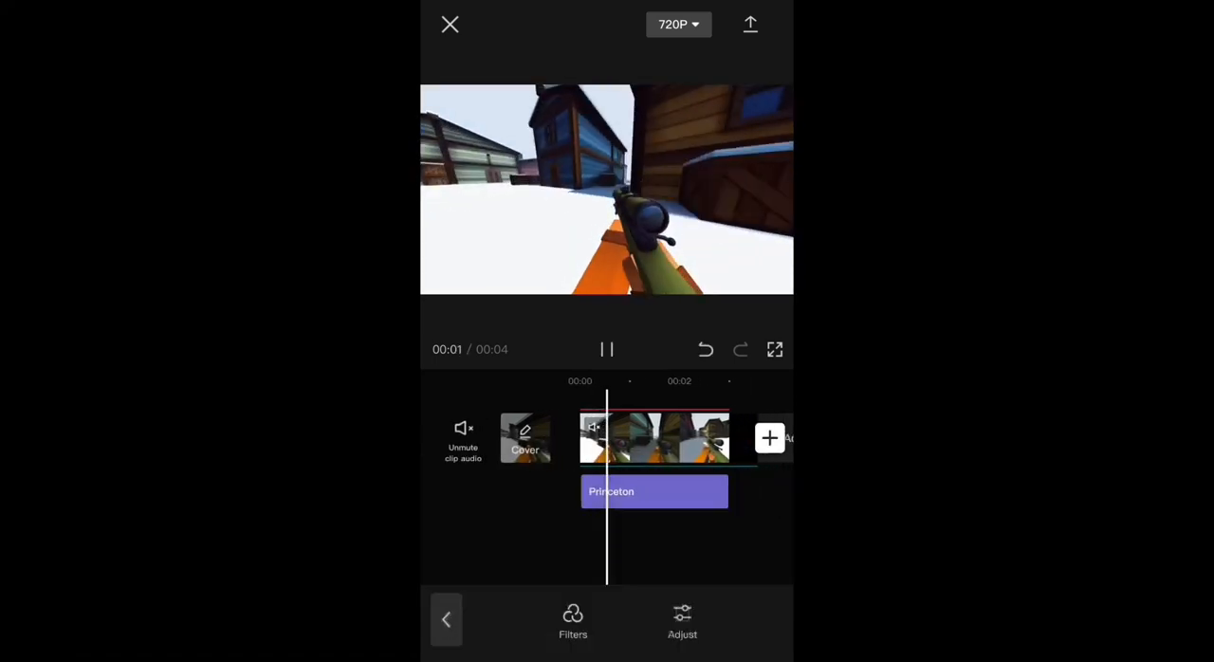
click(676, 23)
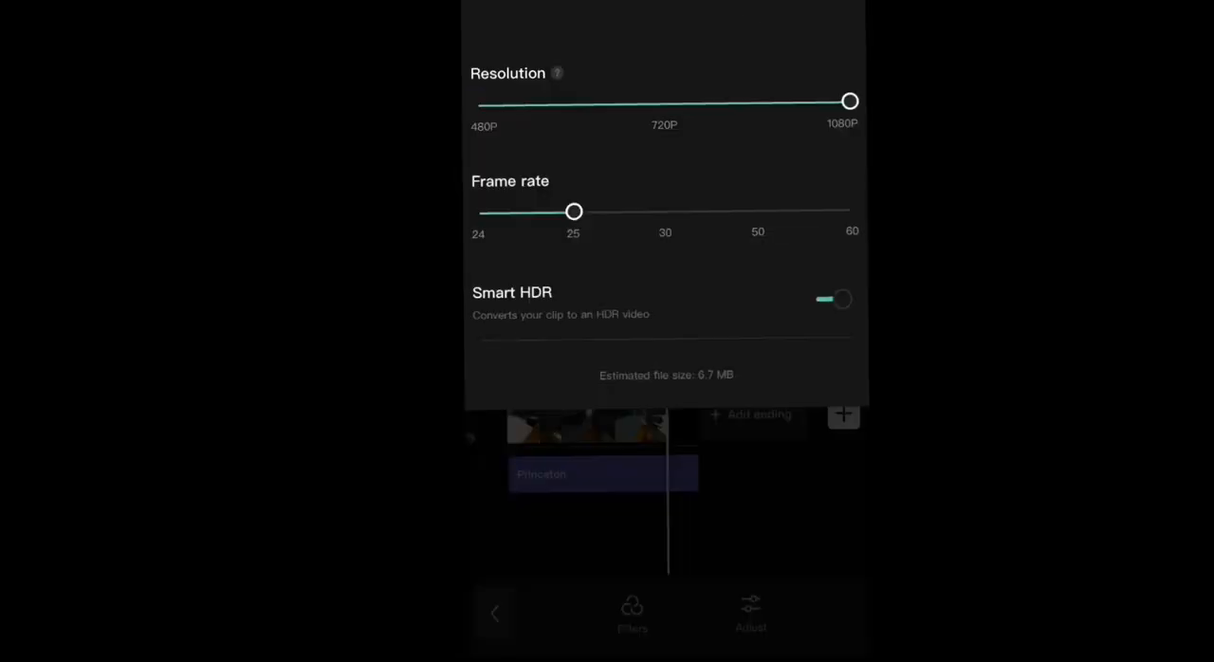